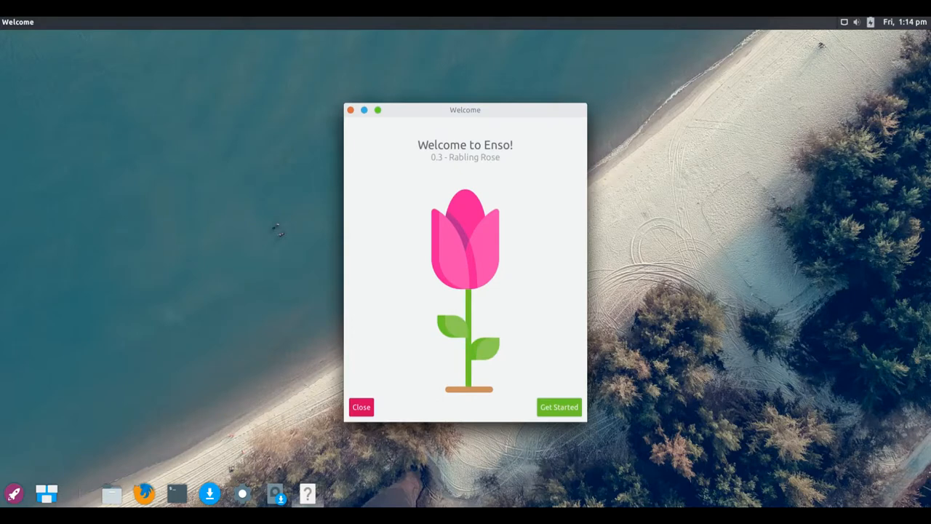
# Close the Welcome to Enso window to reveal the empty desktop
pyautogui.click(361, 407)
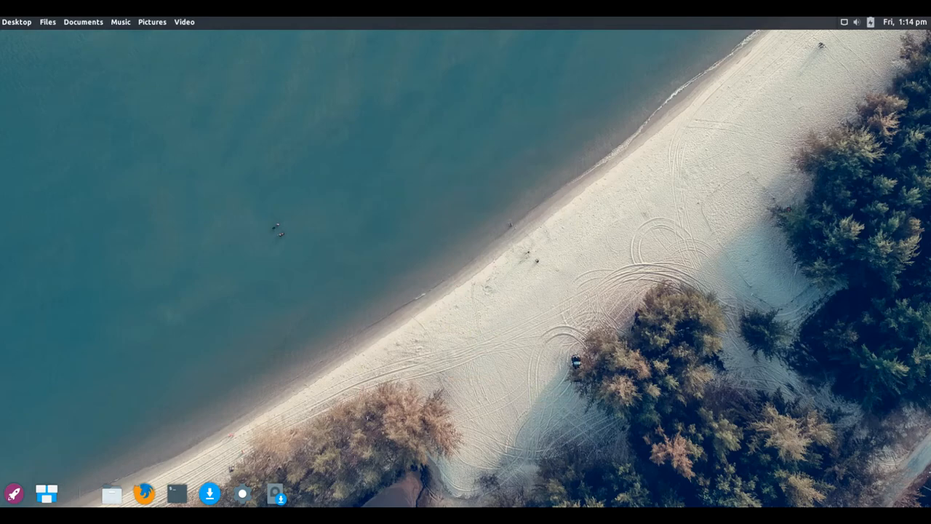
# Launch Thunar on the enso home folder, centre and widen it so all eight folders fit one row
pyautogui.click(111, 493)
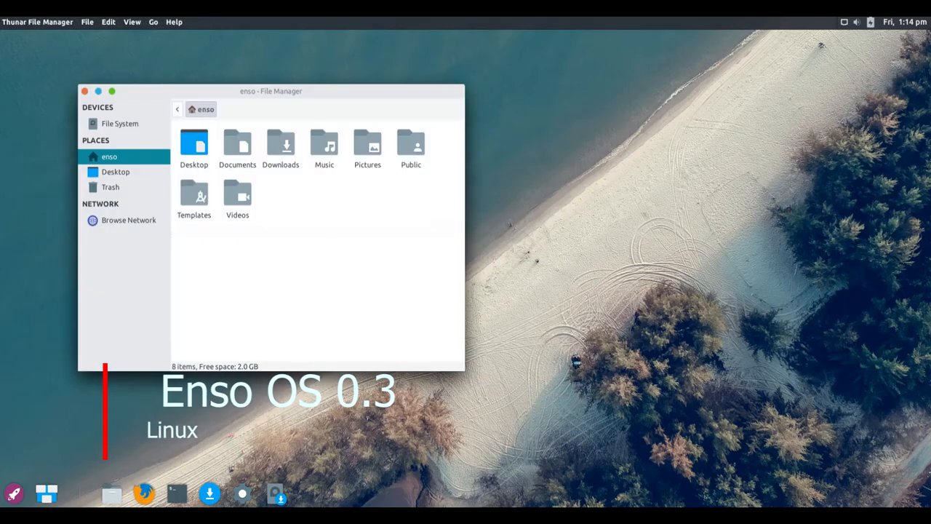
pyautogui.moveTo(271, 90); pyautogui.dragTo(432, 84)
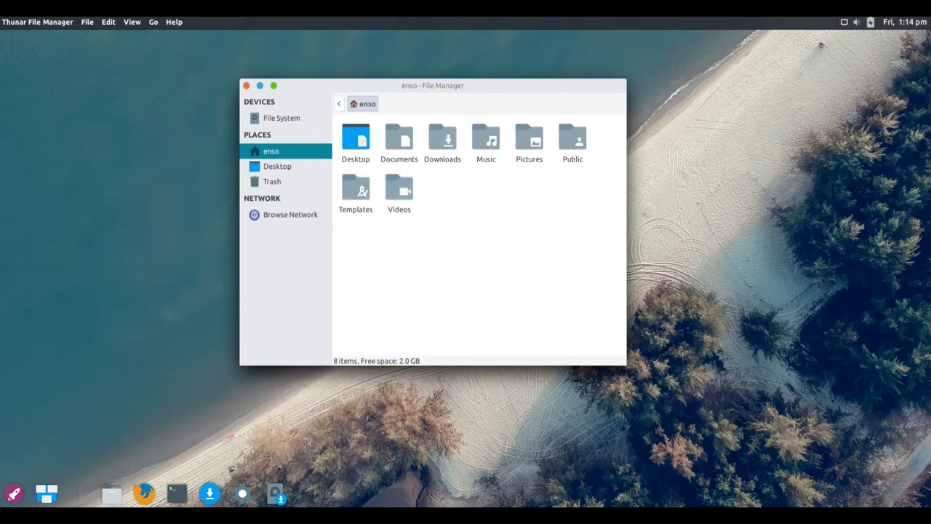
pyautogui.moveTo(626, 218); pyautogui.dragTo(739, 218)
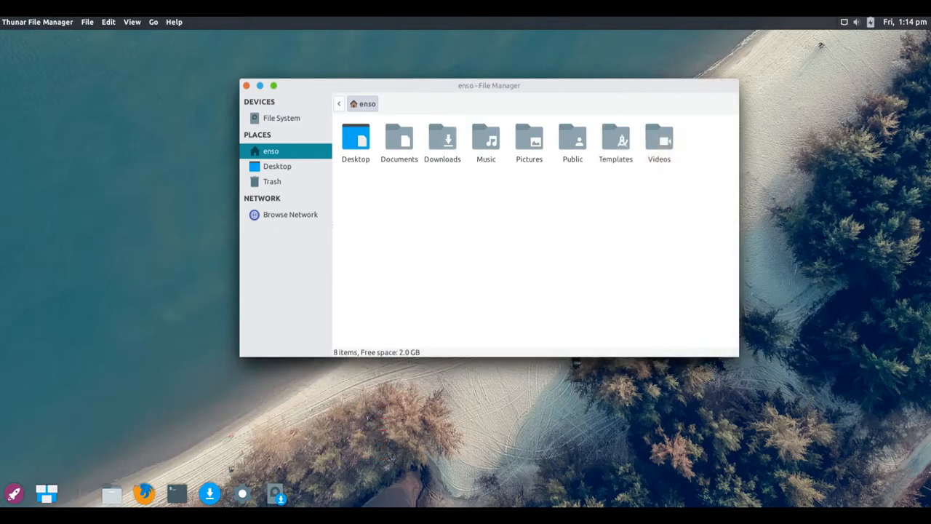
pyautogui.click(173, 22)
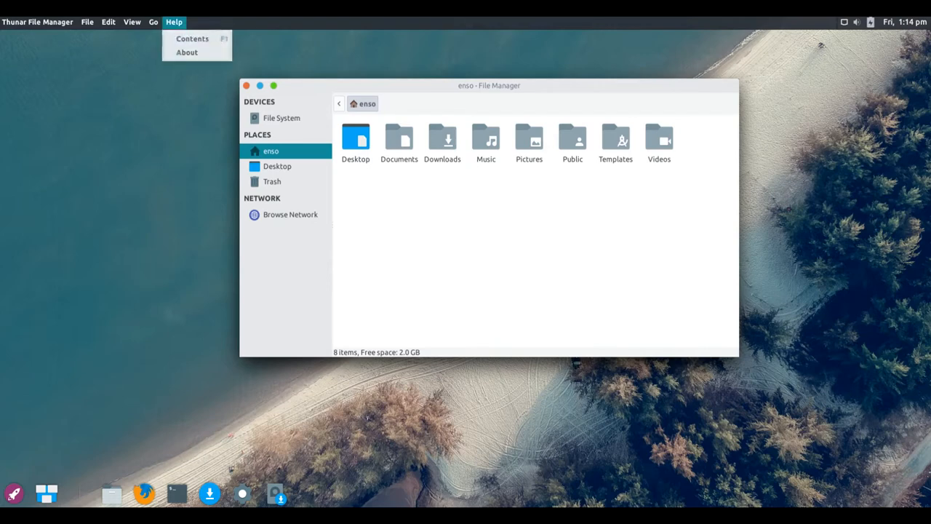
pyautogui.click(186, 52)
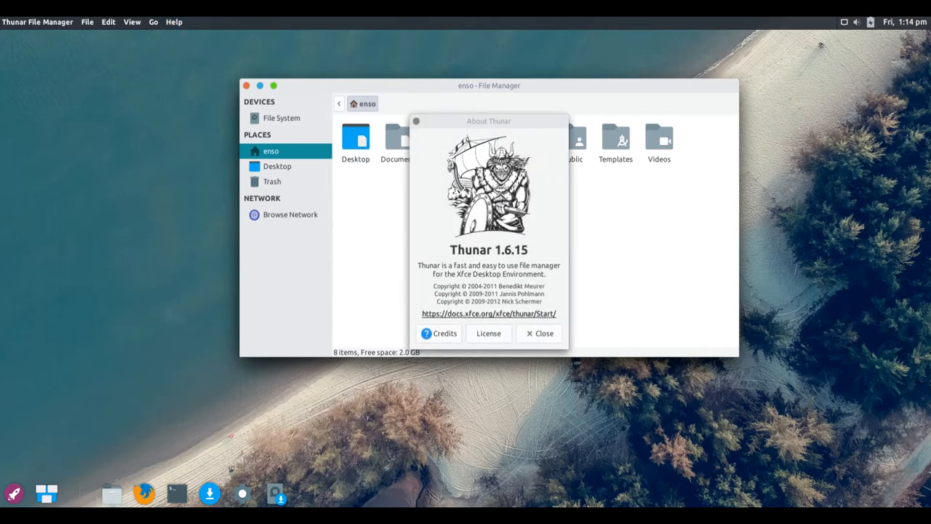
pyautogui.click(439, 333)
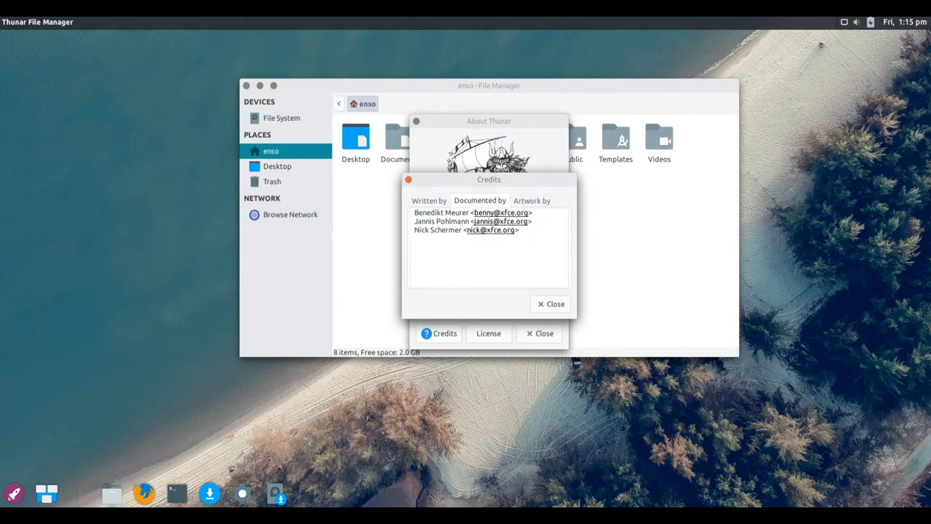
pyautogui.click(550, 304)
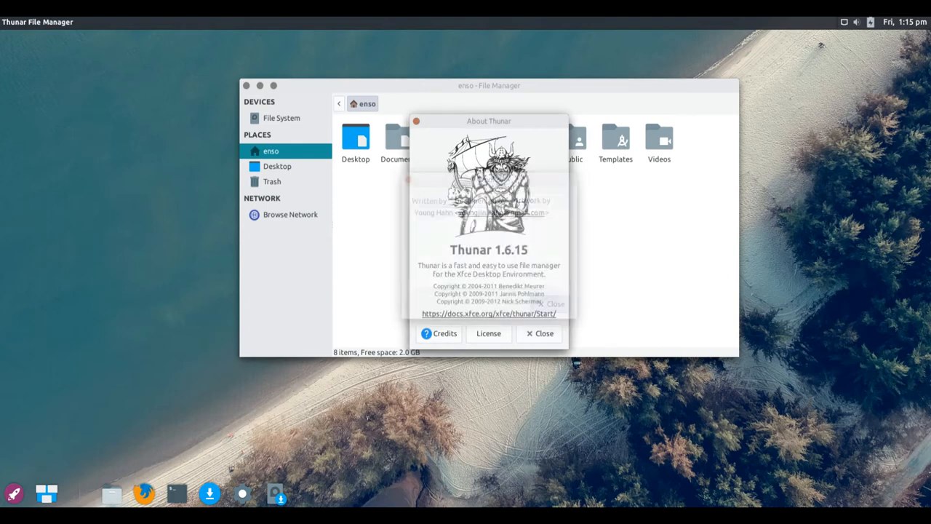
pyautogui.click(538, 333)
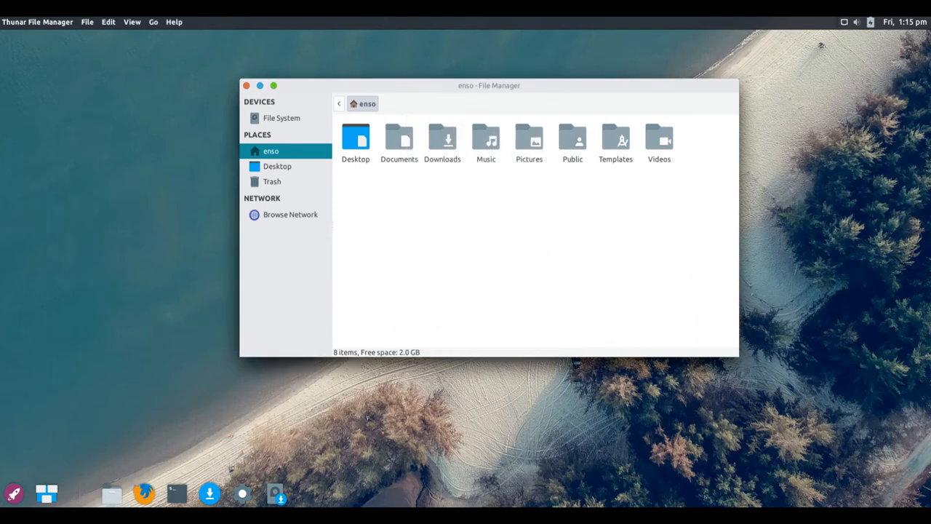
# Close Thunar and launch Task Manager with its running-process list
pyautogui.click(247, 85)
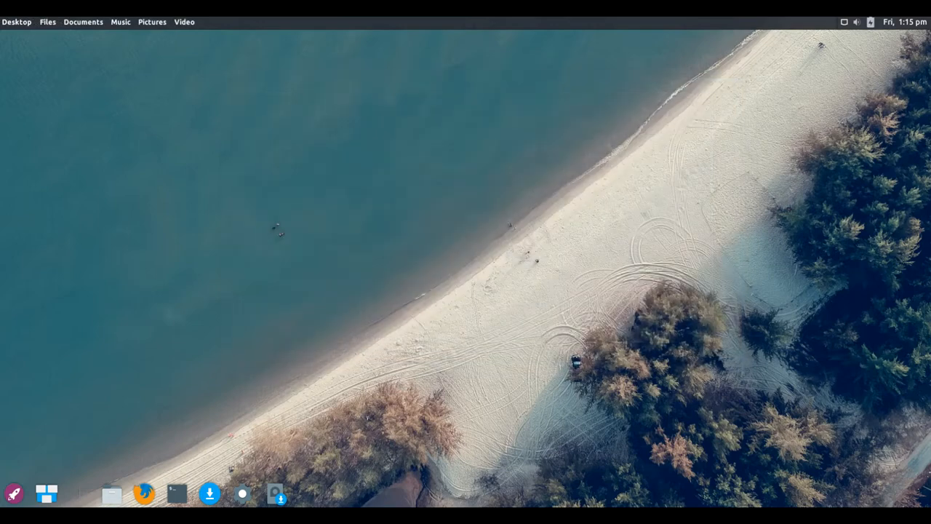
pyautogui.moveTo(110, 493)
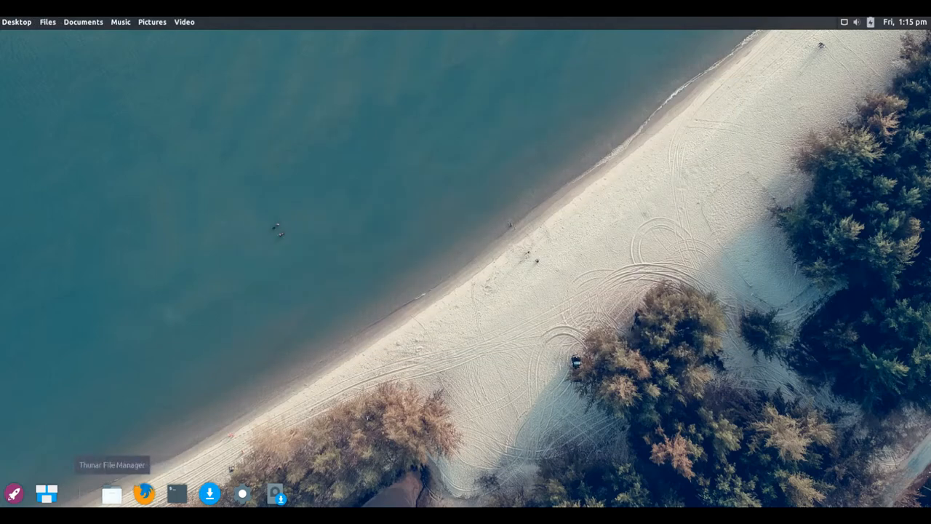
pyautogui.click(13, 493)
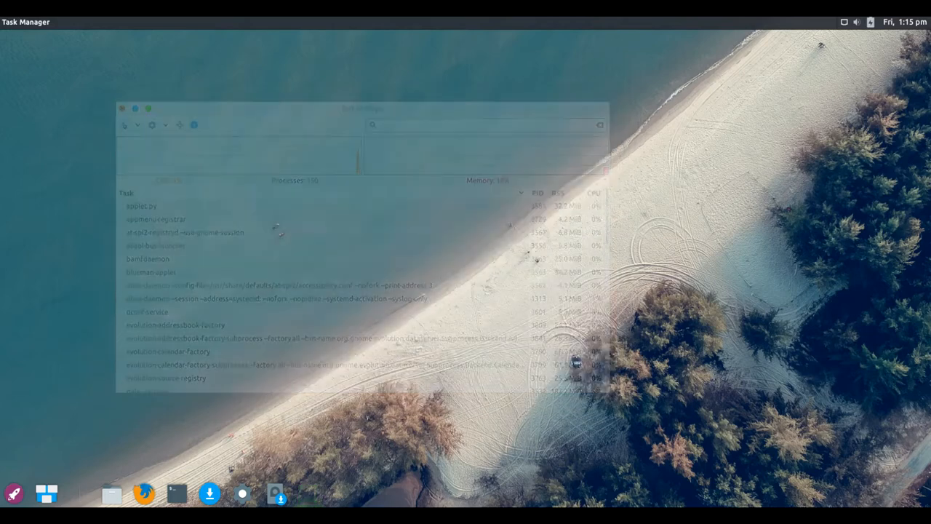
# Close Task Manager and reach System Settings via the Launchy menu's Settings entry
pyautogui.click(13, 495)
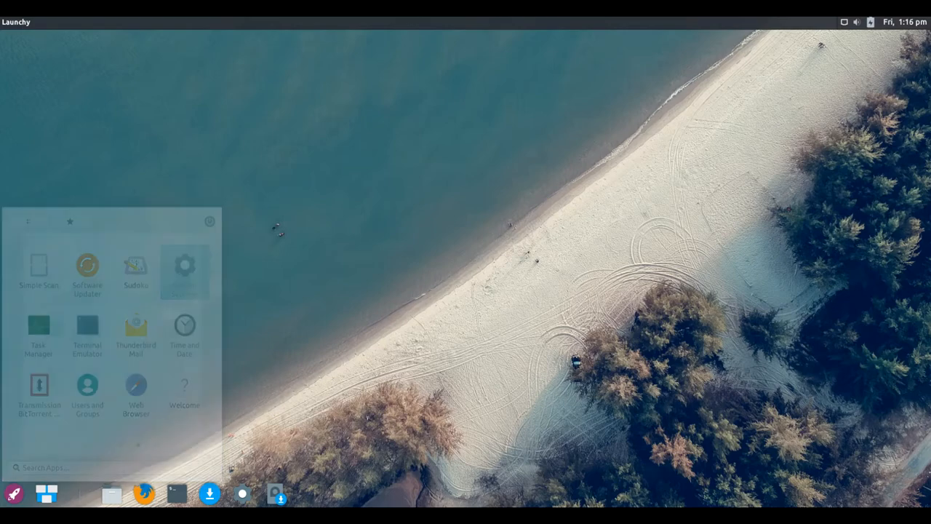
pyautogui.click(185, 270)
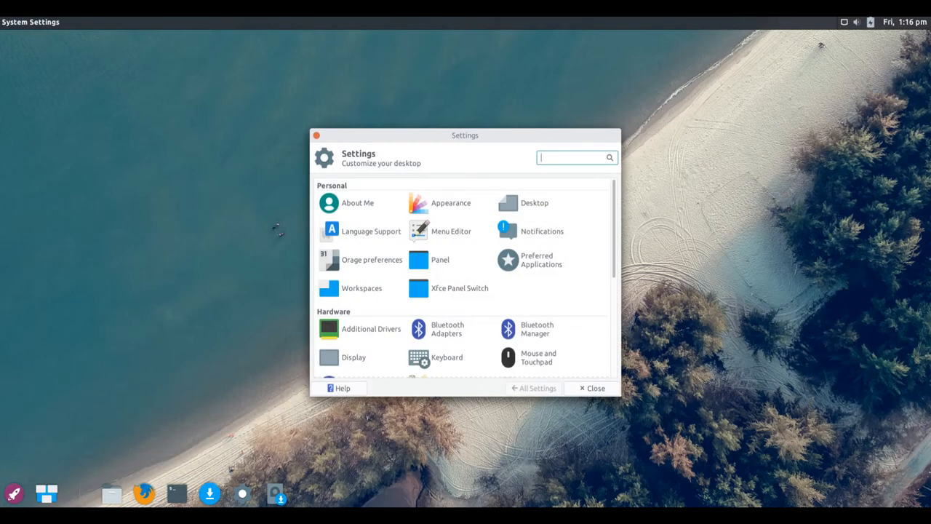